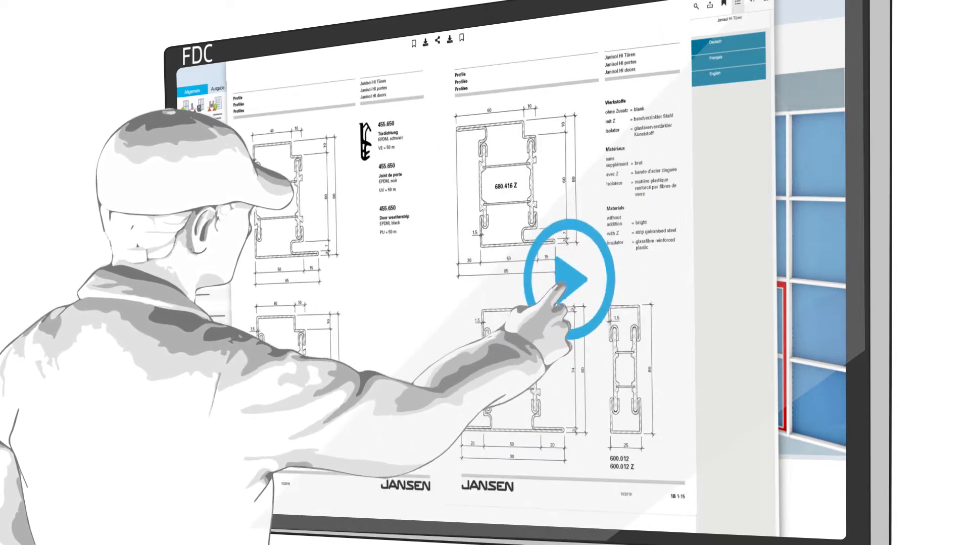
# - Start the MCD machine export of the two-sash door element from the Allgemein ribbon
pyautogui.click(569, 279)
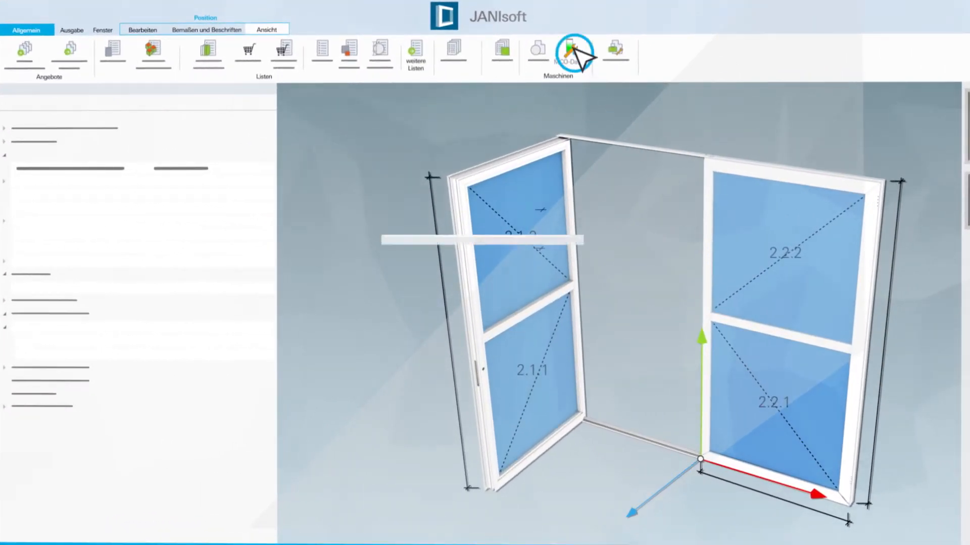
pyautogui.click(574, 52)
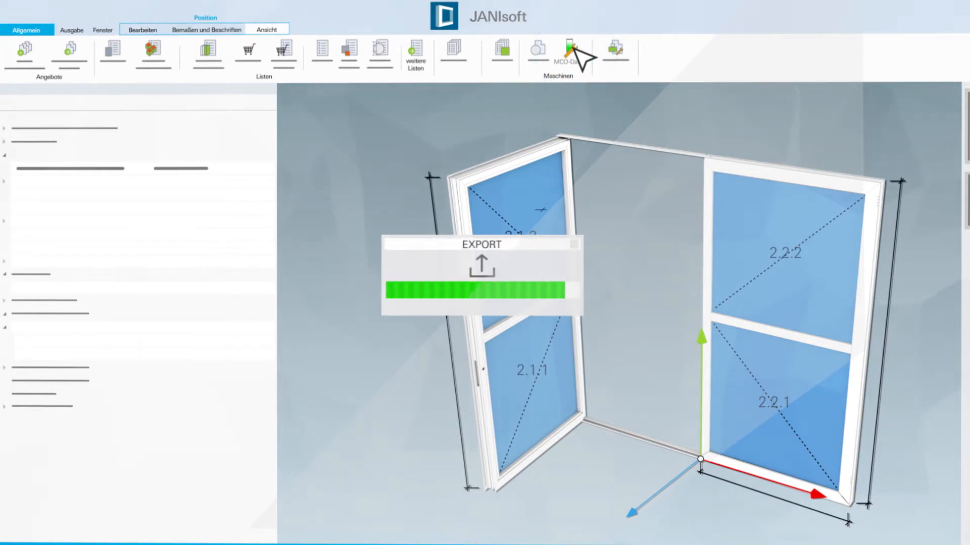